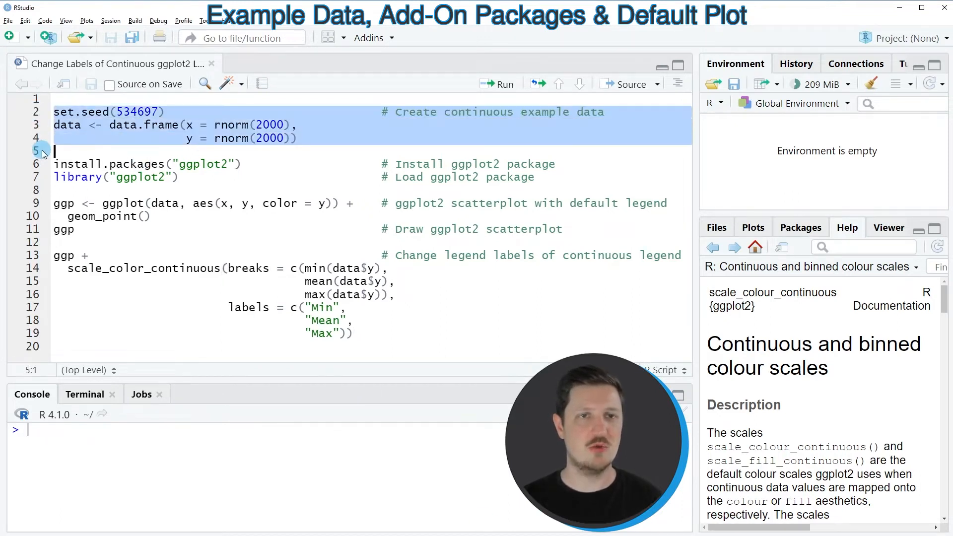
# Run the set.seed and data.frame lines to build the 2000-row random x/y data frame.
pyautogui.click(496, 83)
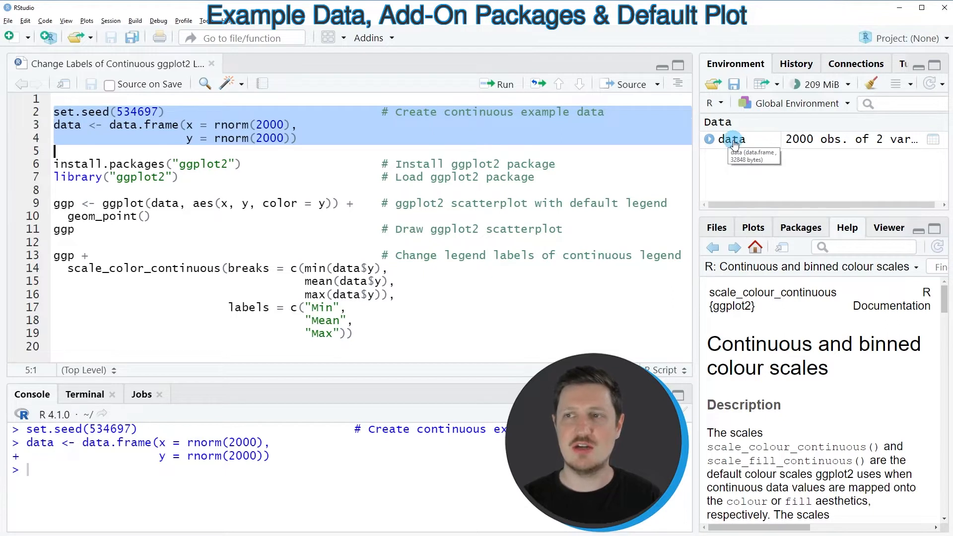
# View the data frame's x and y columns from the Environment pane.
pyautogui.click(731, 139)
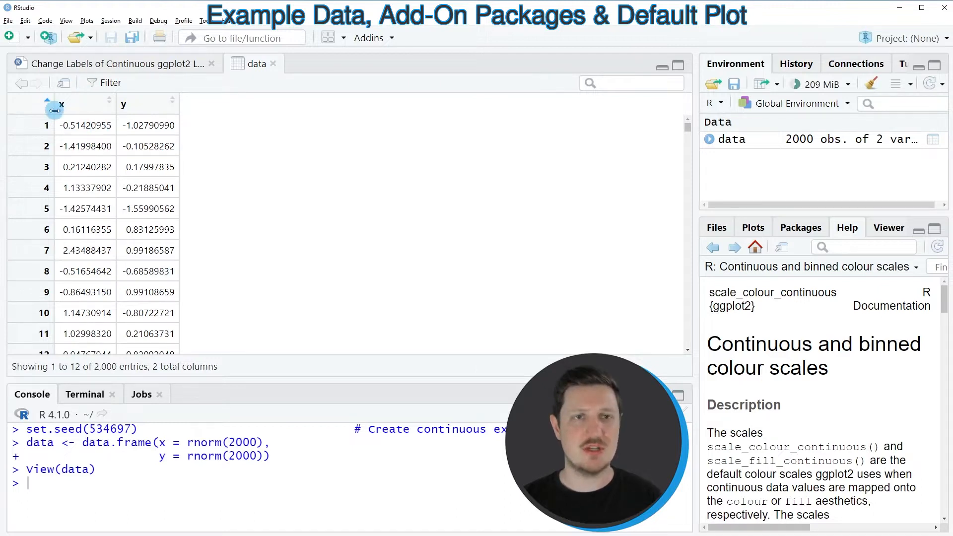
pyautogui.moveTo(131, 114)
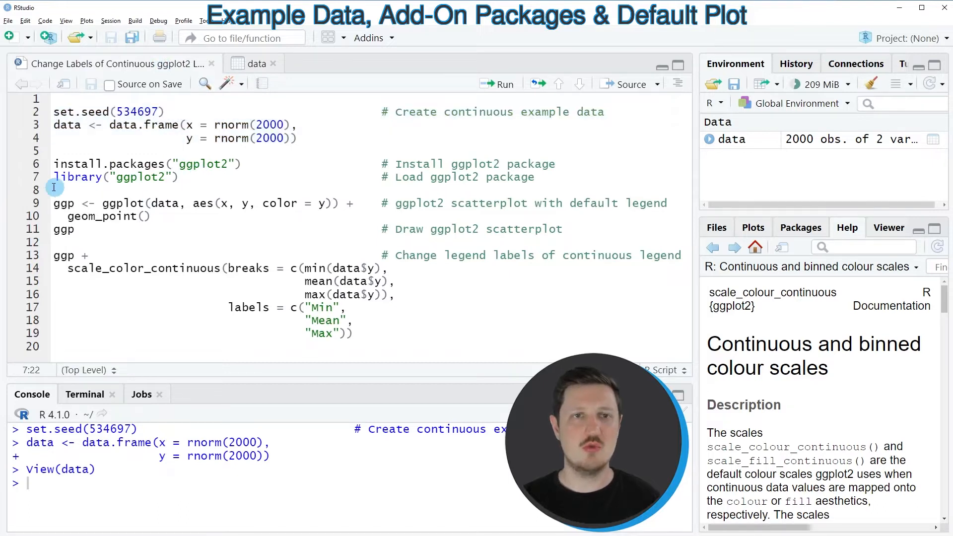
# Select the library("ggplot2") and ggp scatterplot lines for running.
pyautogui.moveTo(55, 163); pyautogui.dragTo(177, 177)
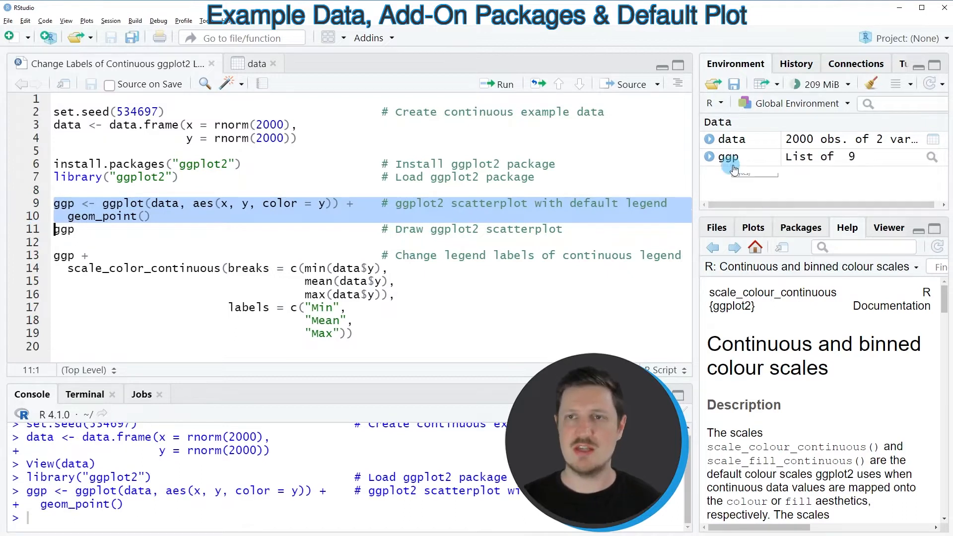
pyautogui.moveTo(728, 156)
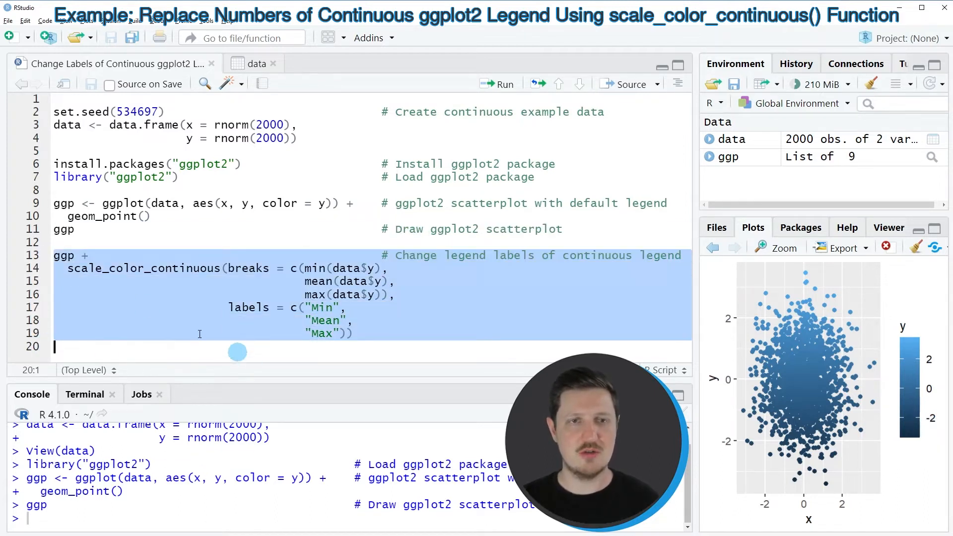
pyautogui.click(63, 255)
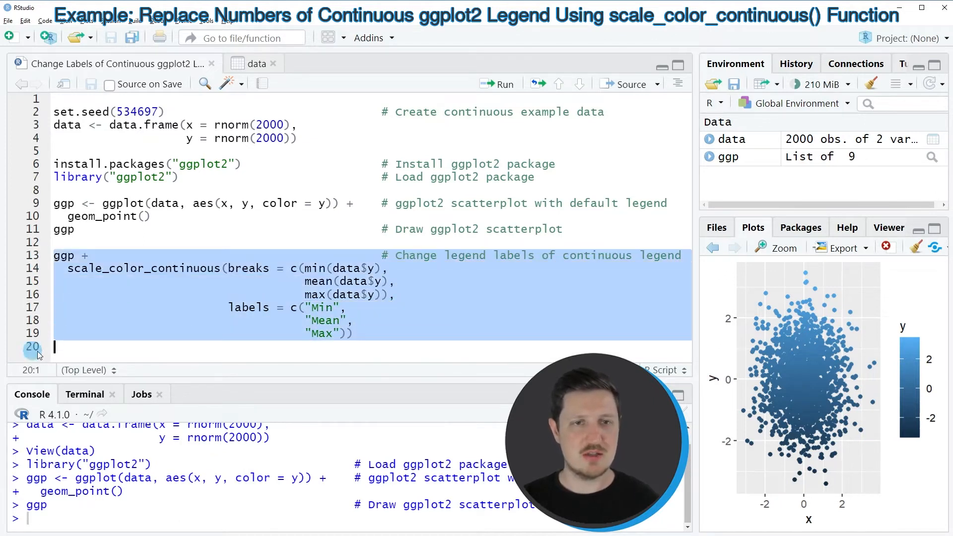
# Run scale_color_continuous so the legend shows Min, Mean and Max labels.
pyautogui.click(496, 83)
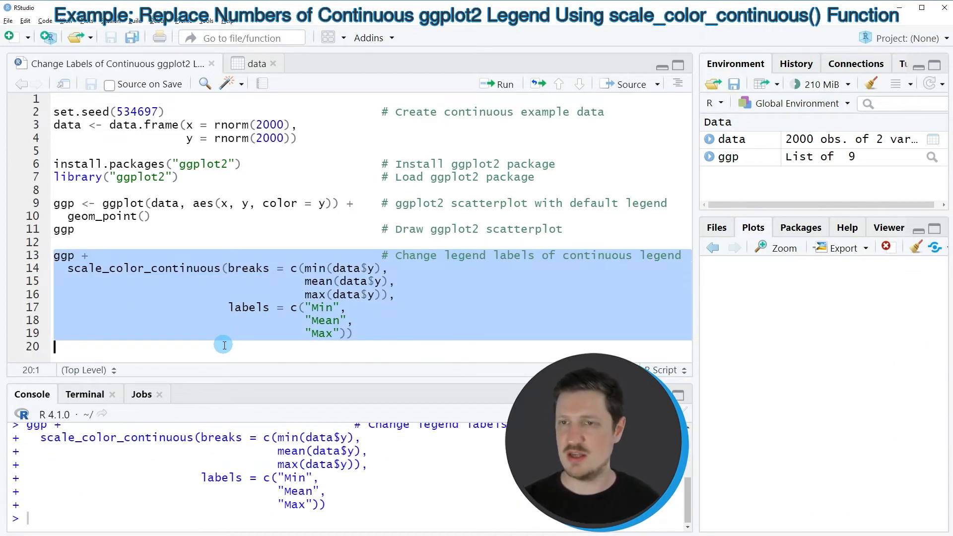
pyautogui.click(504, 83)
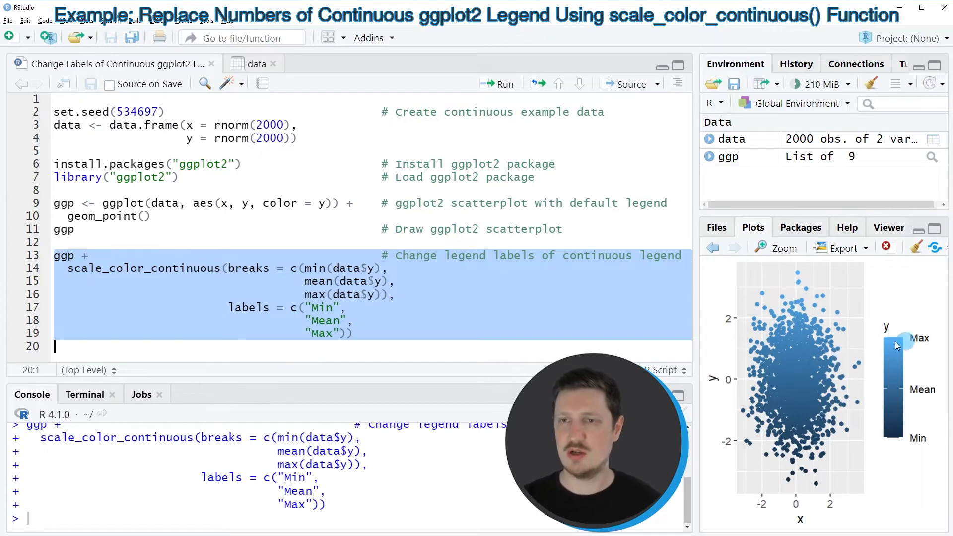
pyautogui.moveTo(902, 399)
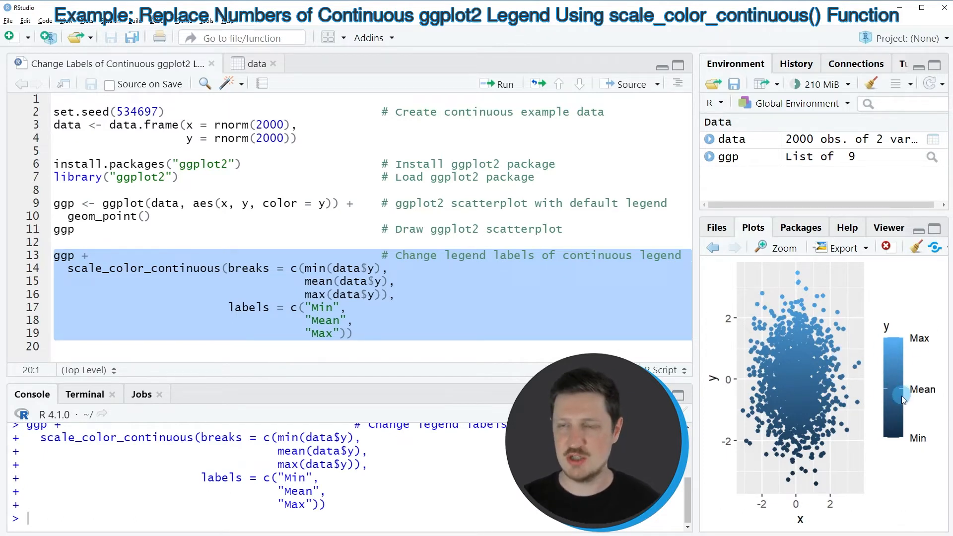
pyautogui.moveTo(938, 364)
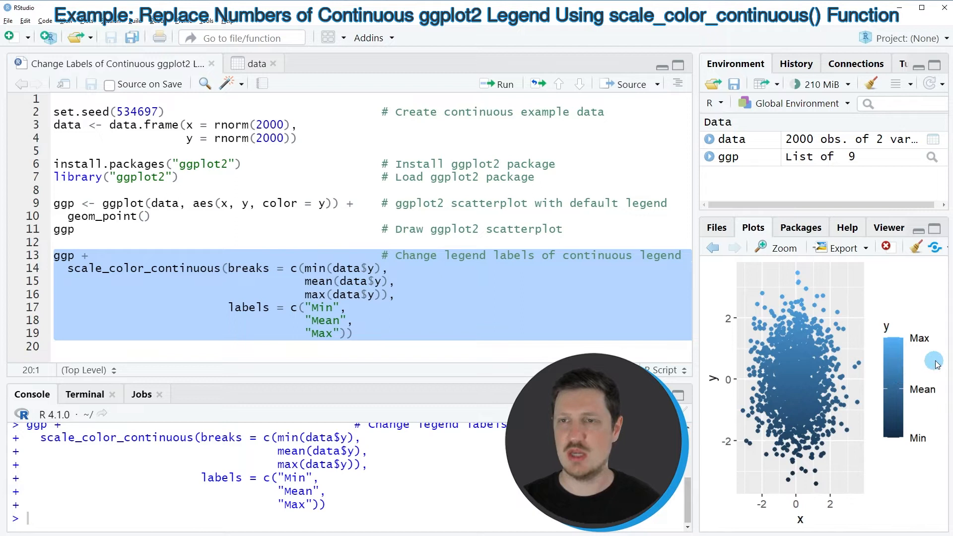
pyautogui.moveTo(910, 391)
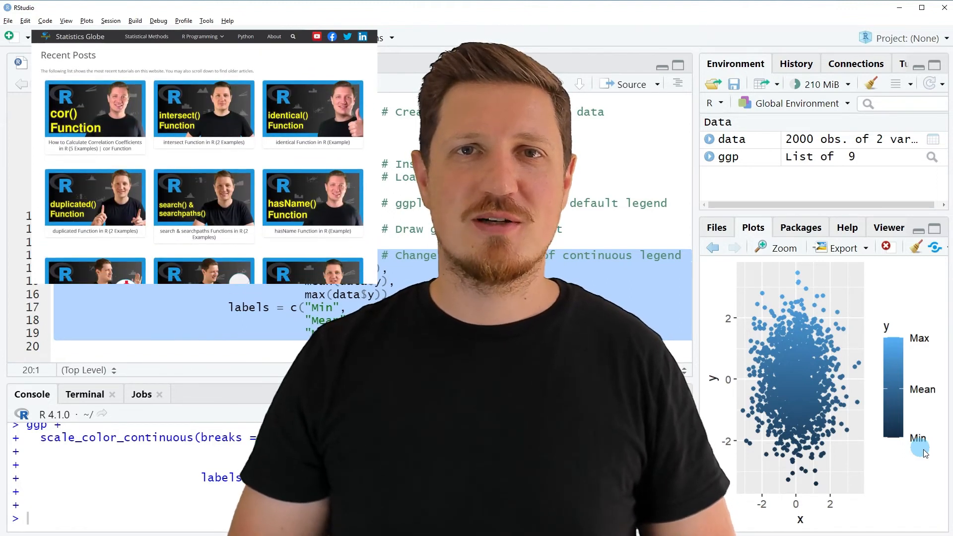
pyautogui.click(200, 36)
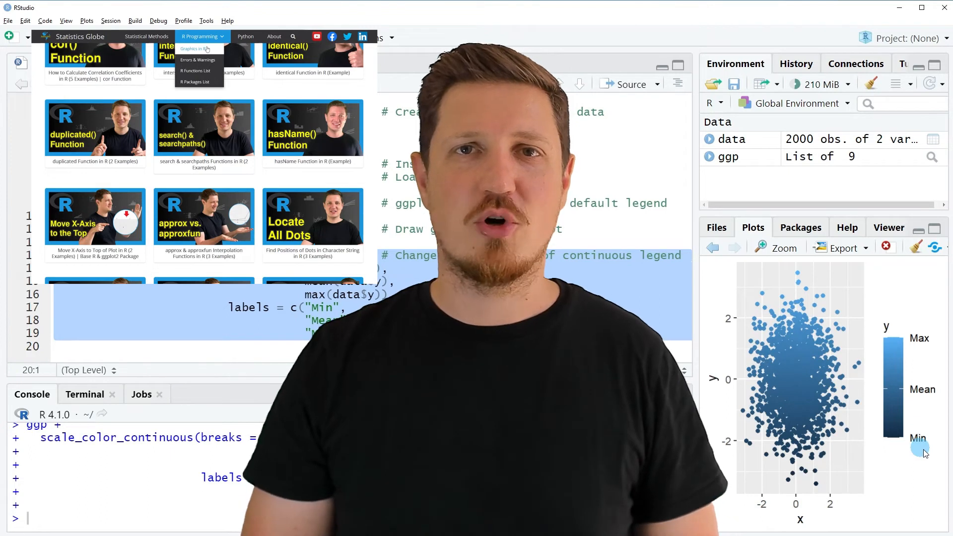
pyautogui.click(193, 49)
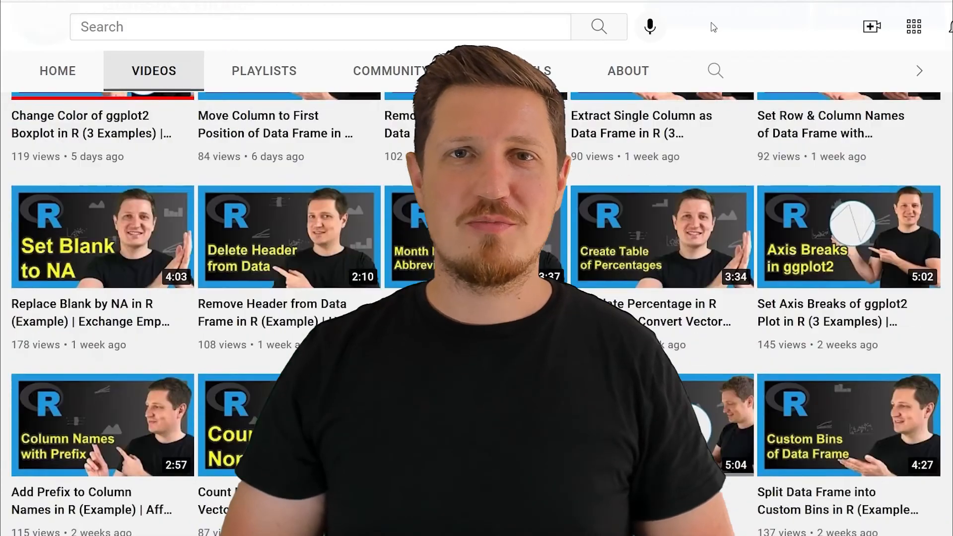
pyautogui.scroll(-3)
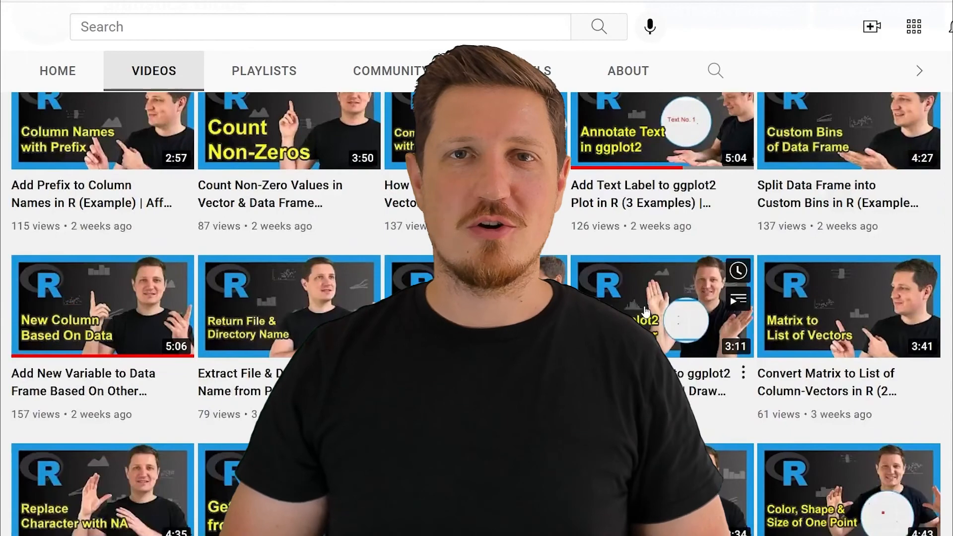
pyautogui.scroll(-3)
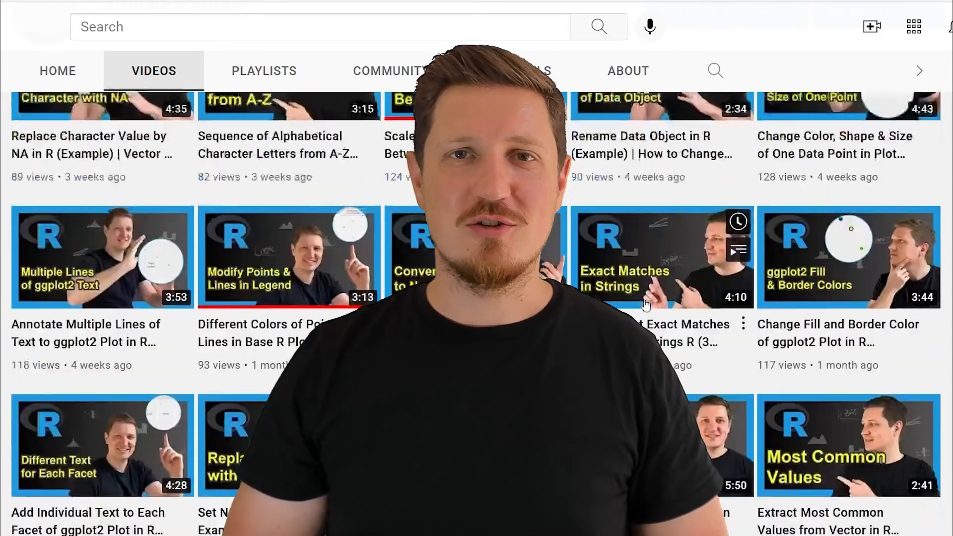